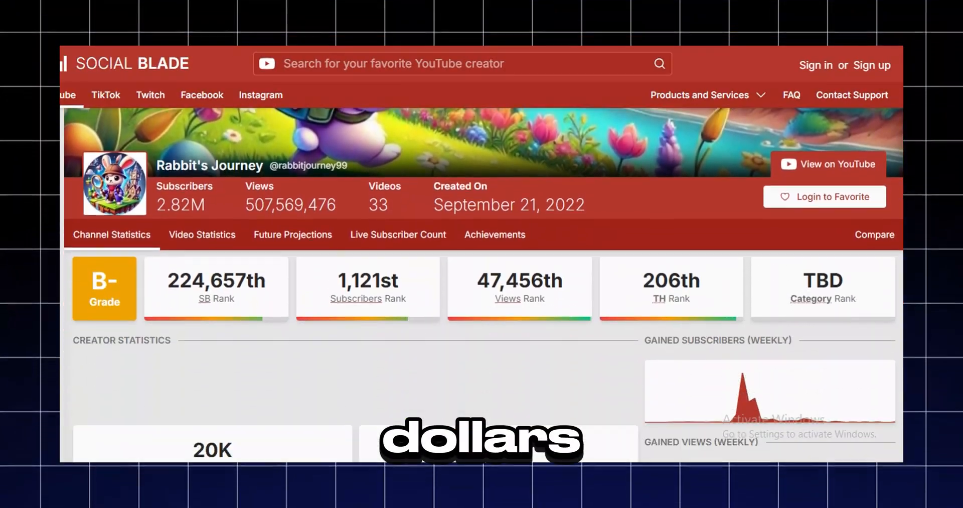
# Scroll down through the generated Scene 1 and Scene 2 of the Alice script
pyautogui.scroll(-3)
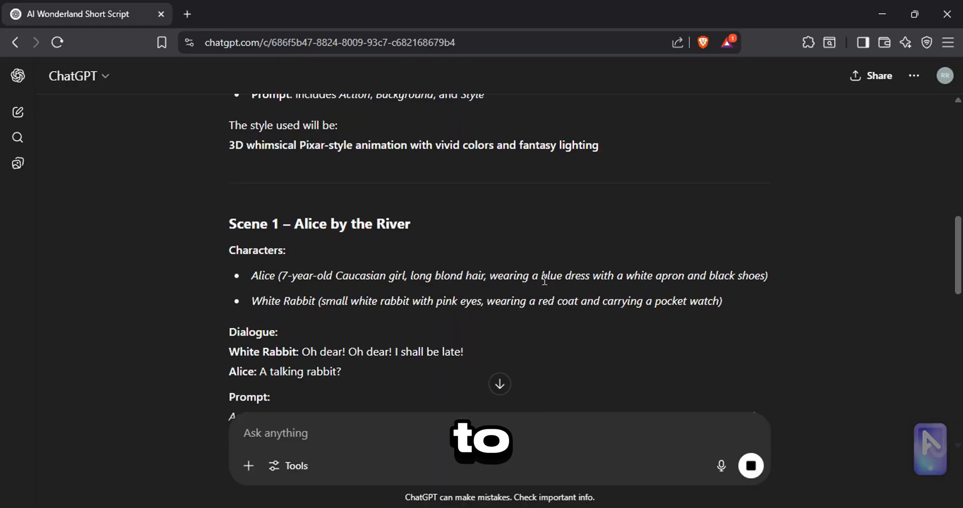
pyautogui.scroll(-3)
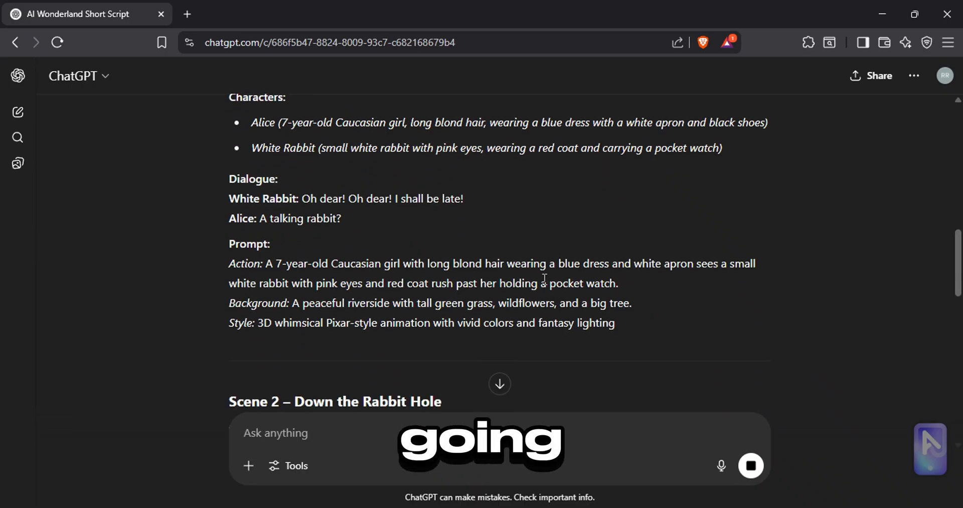
pyautogui.scroll(-3)
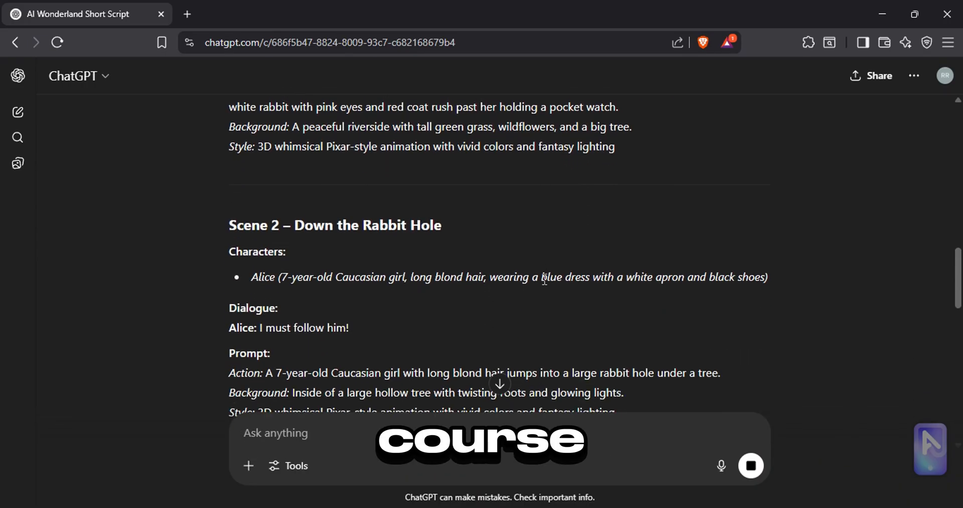
pyautogui.scroll(-3)
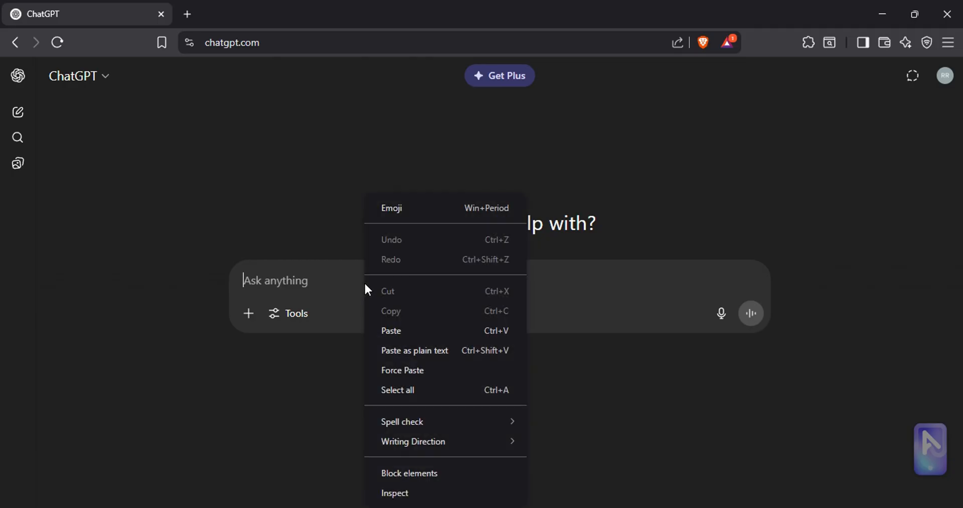
# Fill the pasted prompt template's story idea with 'Alice in Wonderland' and get the 20-scene script
pyautogui.click(391, 331)
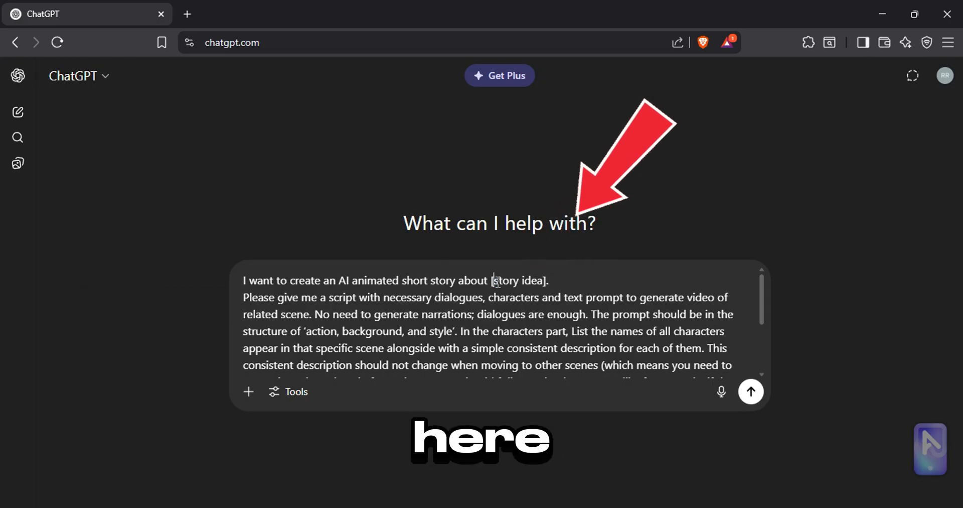
pyautogui.doubleClick(519, 281)
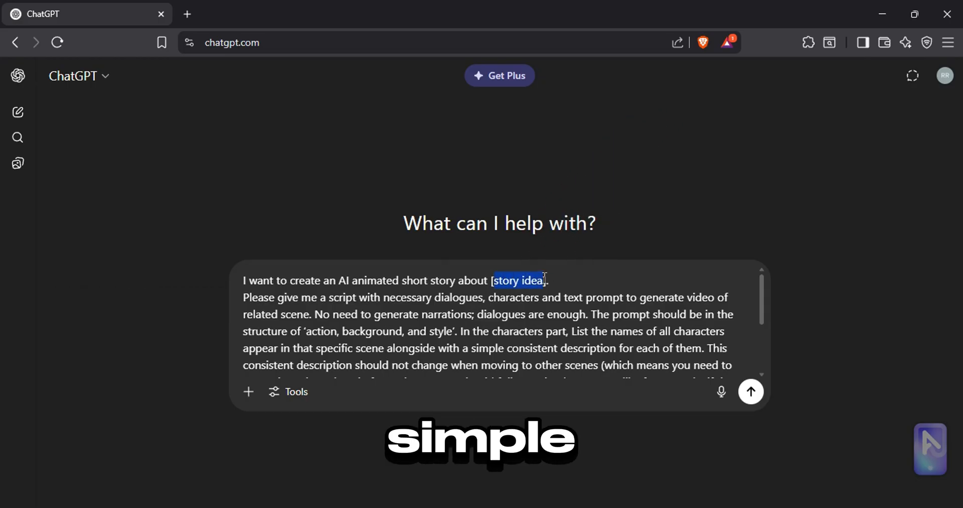
pyautogui.write('Alice in W')
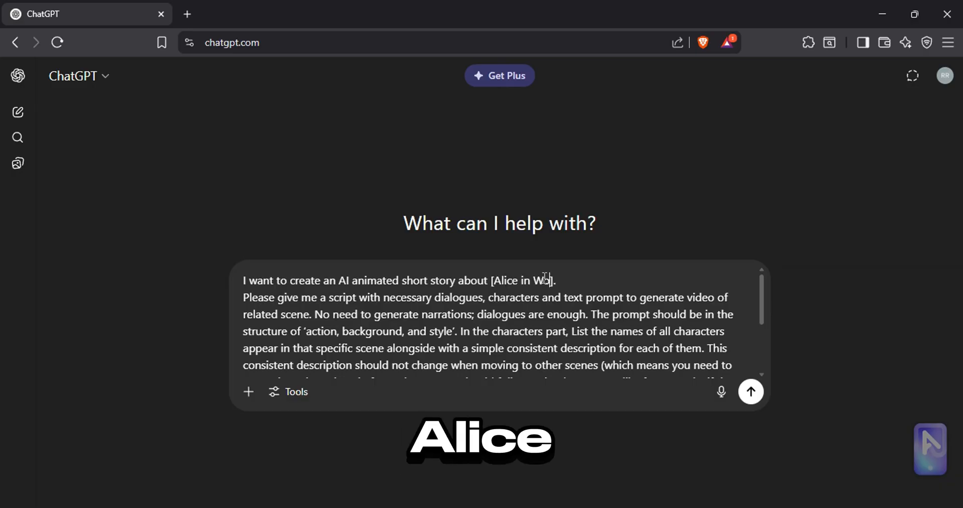
pyautogui.write('onderland')
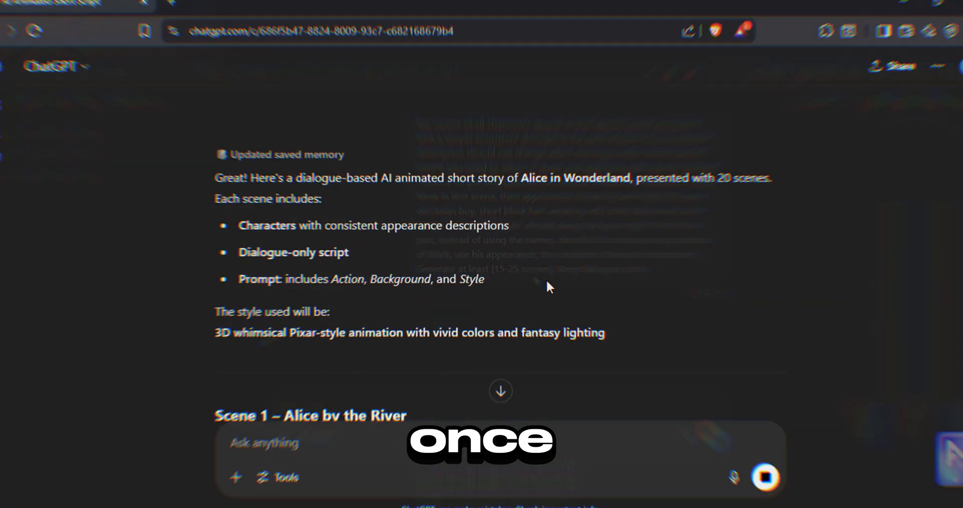
pyautogui.scroll(-3)
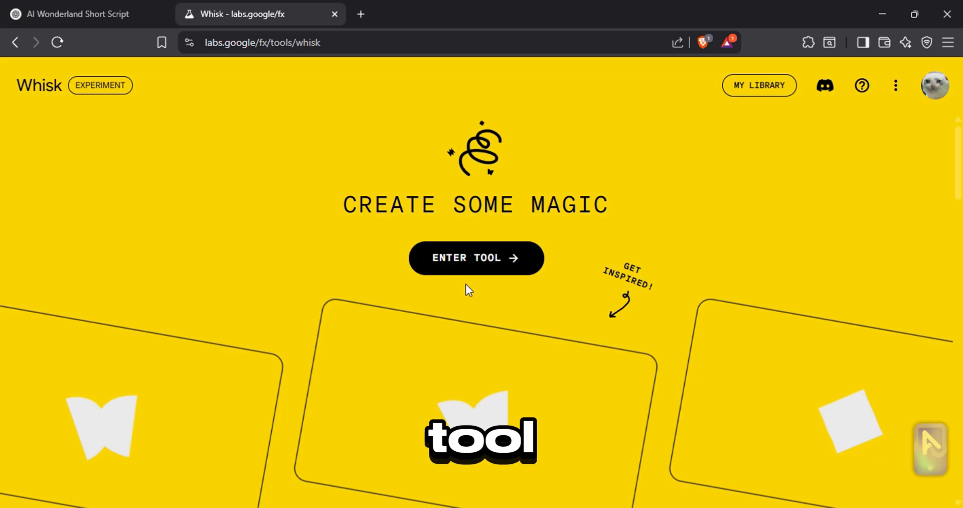
# Bring Alice's character description and the Pixar-style line from ChatGPT into the Whisk prompt
pyautogui.click(476, 258)
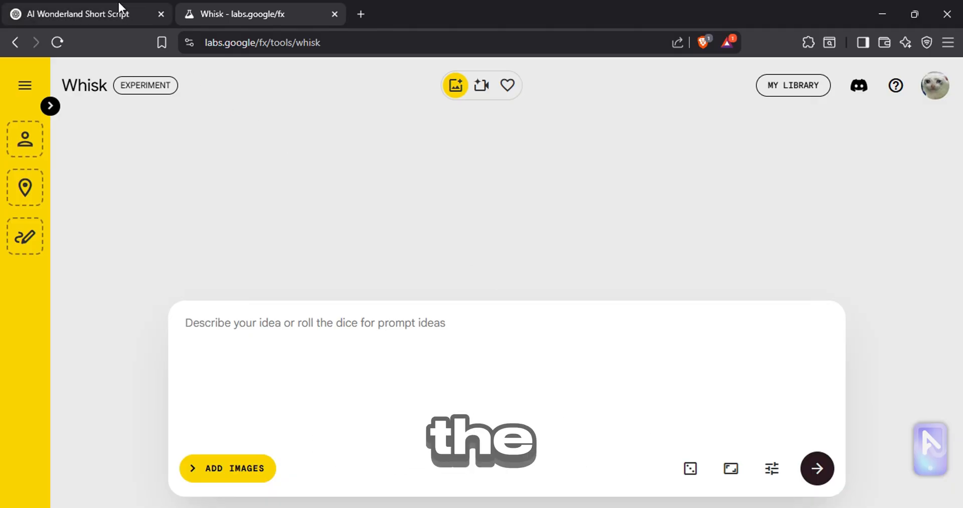
pyautogui.click(80, 14)
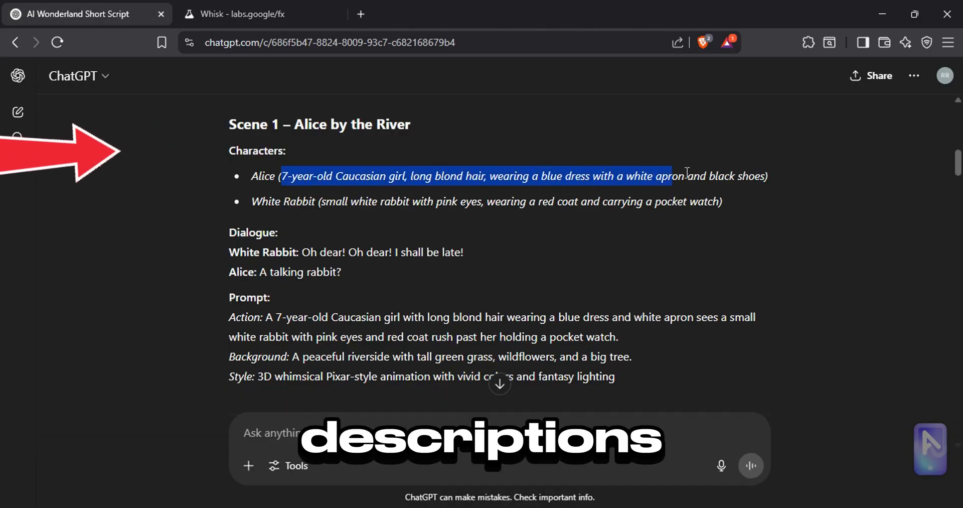
pyautogui.rightClick(686, 176)
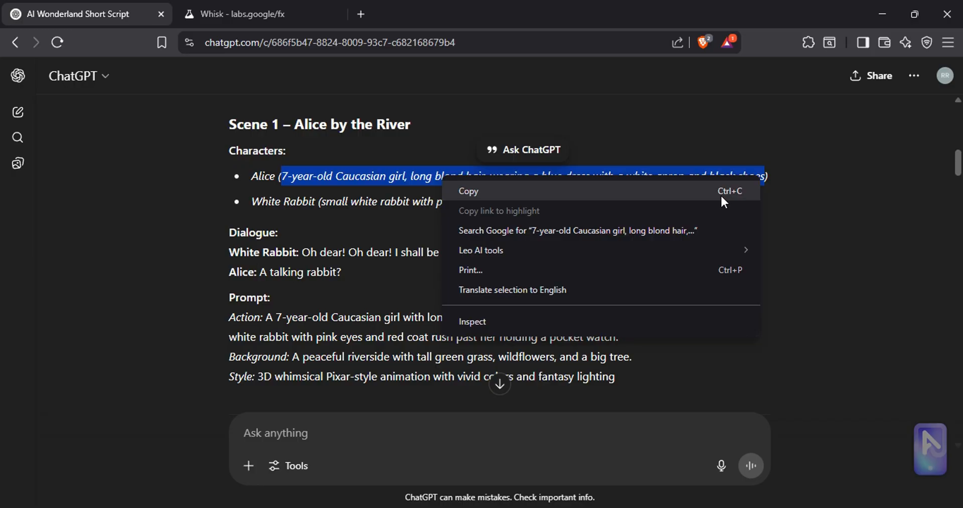
pyautogui.click(256, 14)
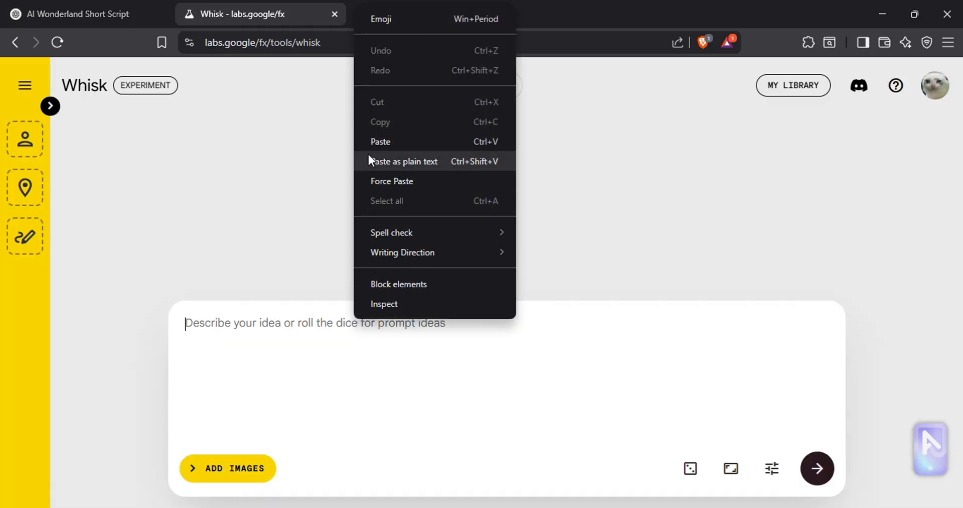
pyautogui.click(75, 14)
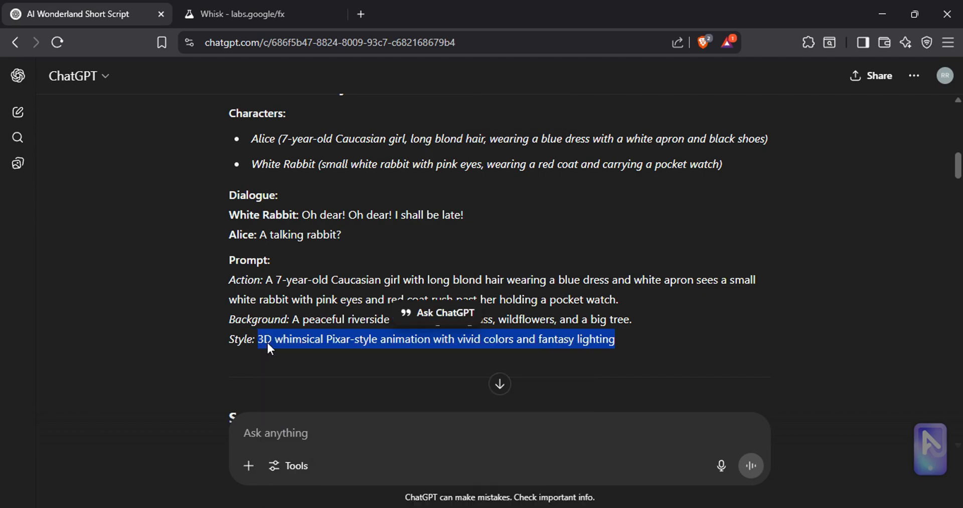
pyautogui.click(248, 14)
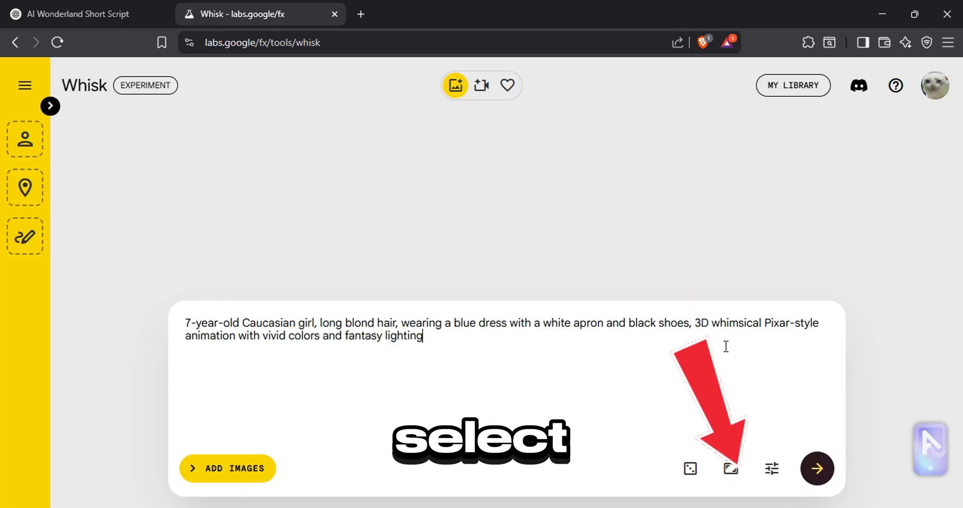
# Generate the Alice image in portrait aspect ratio and download it
pyautogui.click(730, 469)
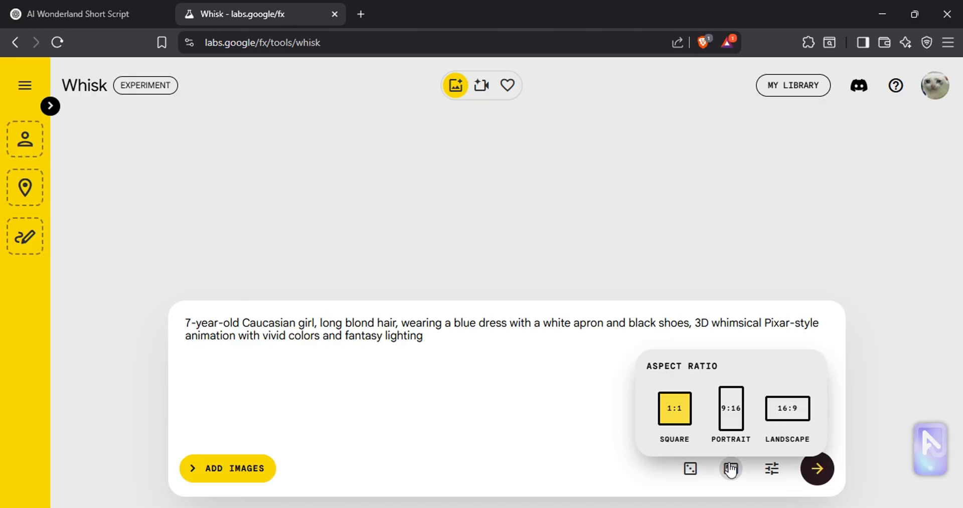
pyautogui.click(818, 468)
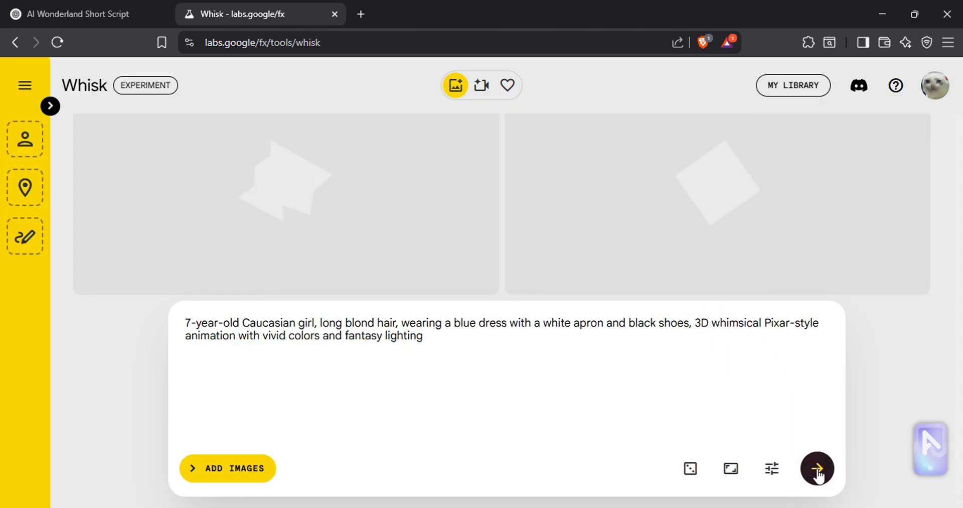
pyautogui.click(818, 469)
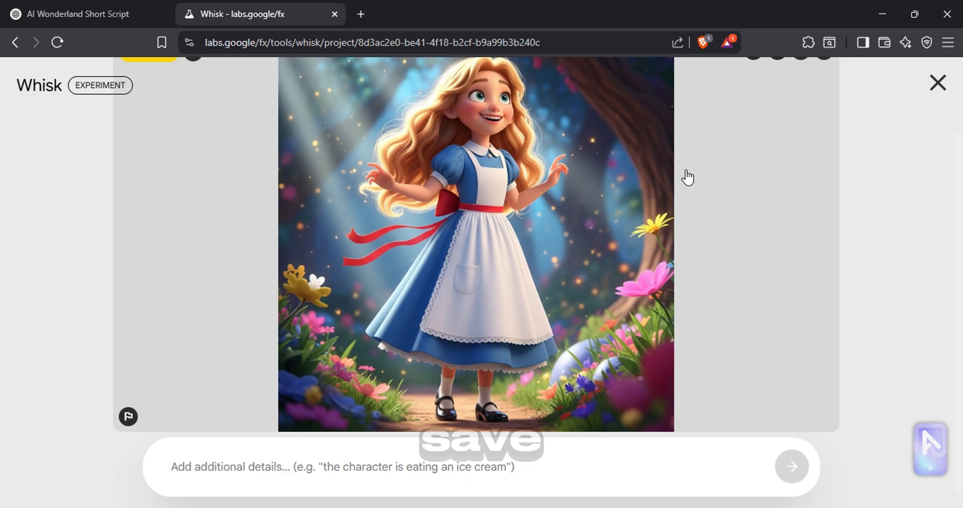
pyautogui.click(75, 14)
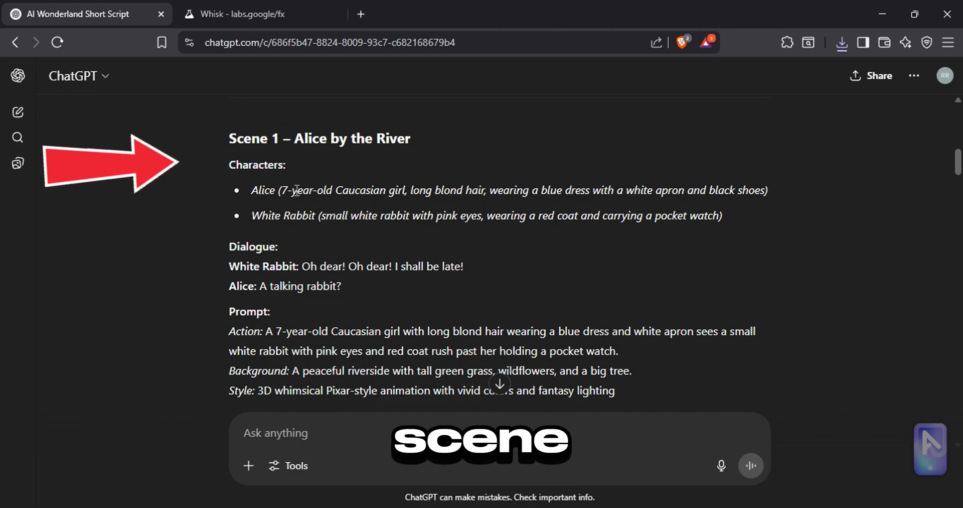
# Upload the saved Alice and White Rabbit images as subject references in Whisk
pyautogui.click(252, 14)
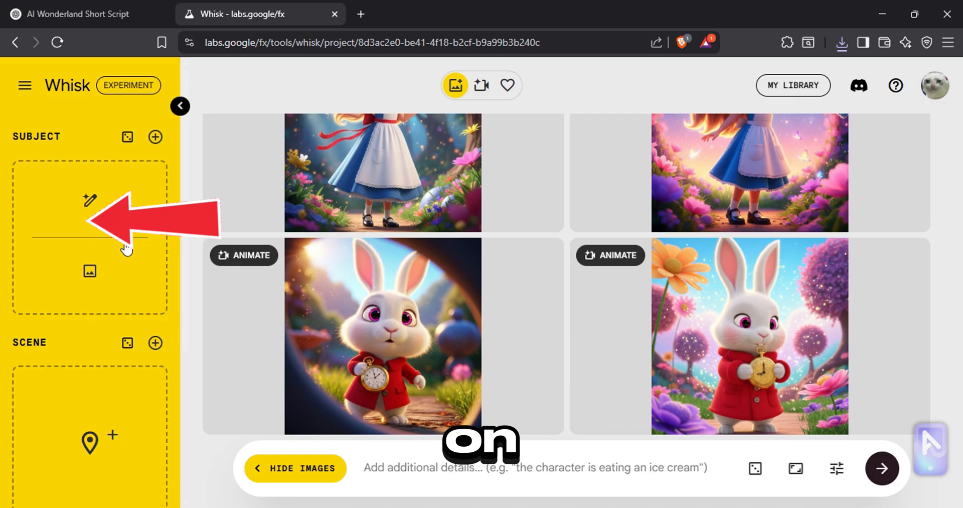
pyautogui.click(89, 271)
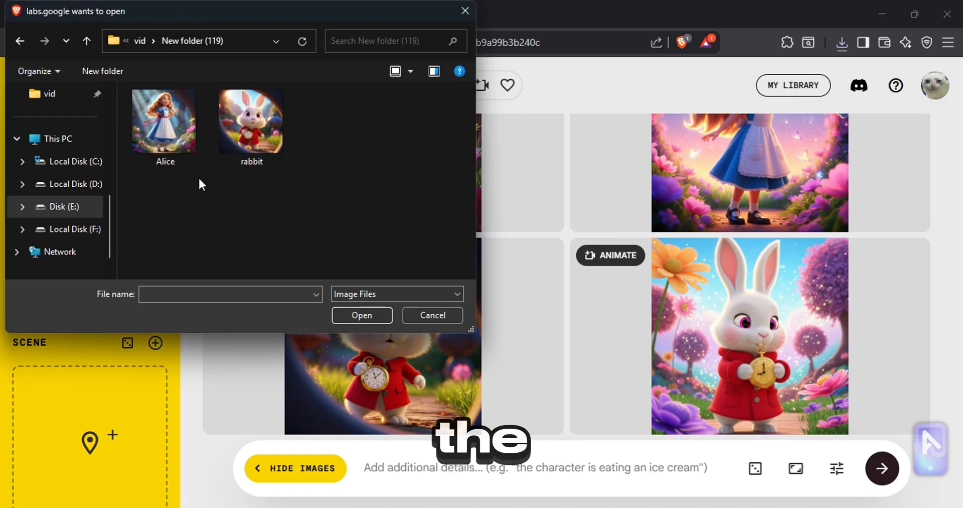
pyautogui.click(431, 315)
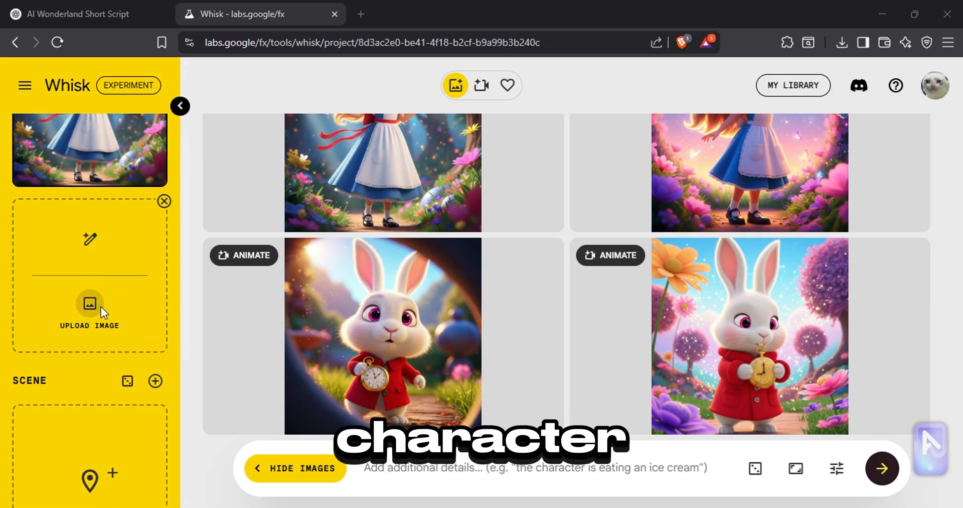
pyautogui.click(89, 304)
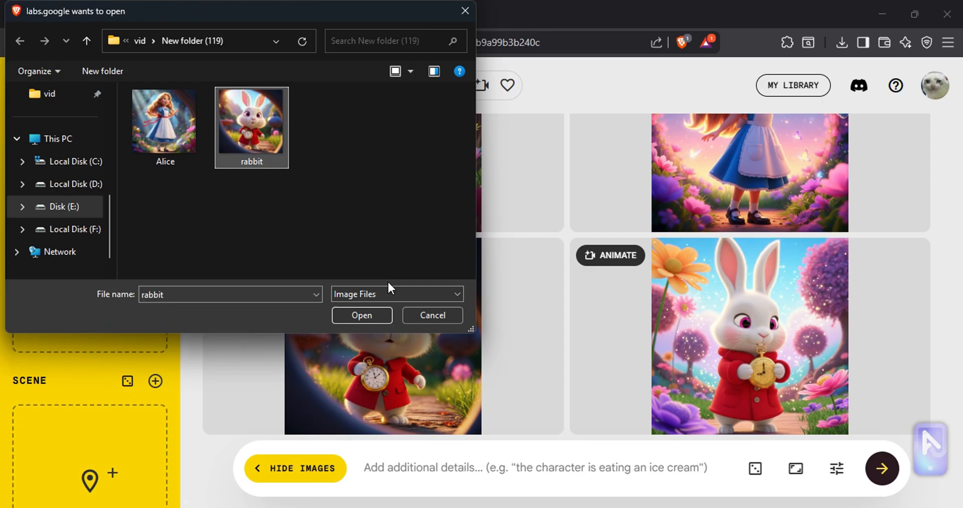
pyautogui.click(361, 315)
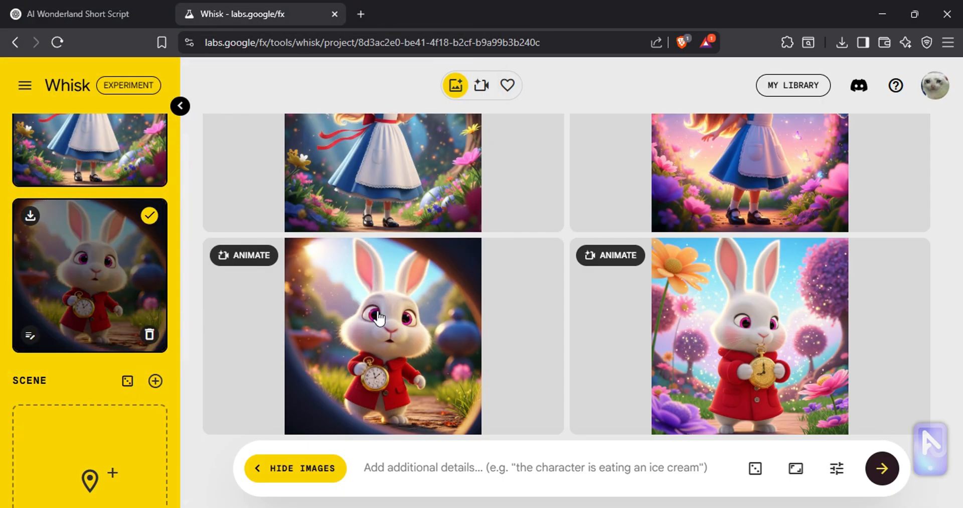
# Locate the Scene 1 prompt text in the ChatGPT script
pyautogui.click(76, 14)
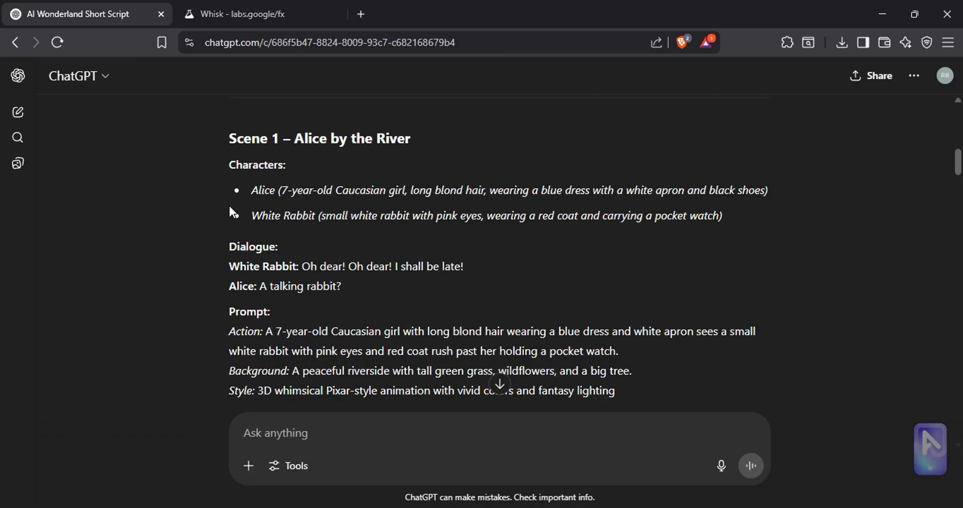
pyautogui.scroll(-3)
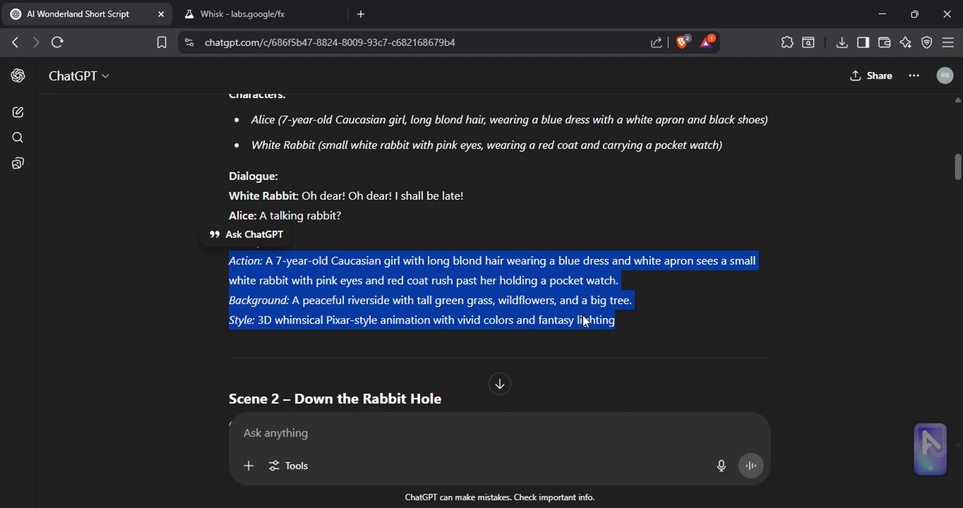
# Paste the Scene 1 river prompt into Whisk and generate Landscape 16:9 images
pyautogui.click(251, 14)
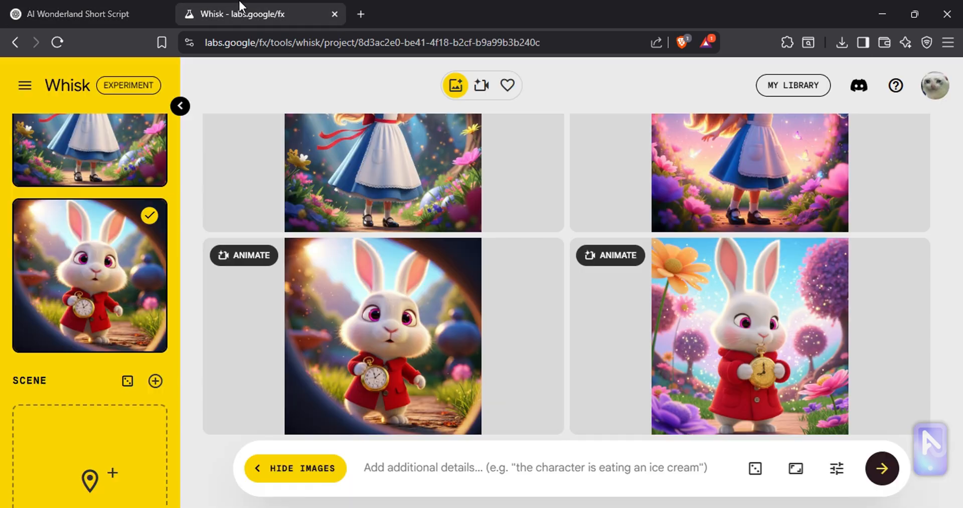
pyautogui.rightClick(433, 467)
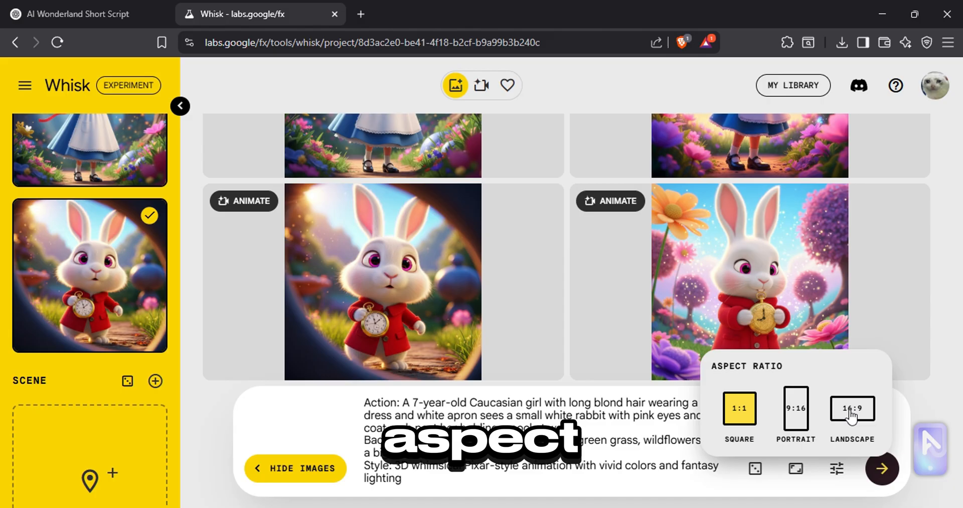
pyautogui.click(853, 408)
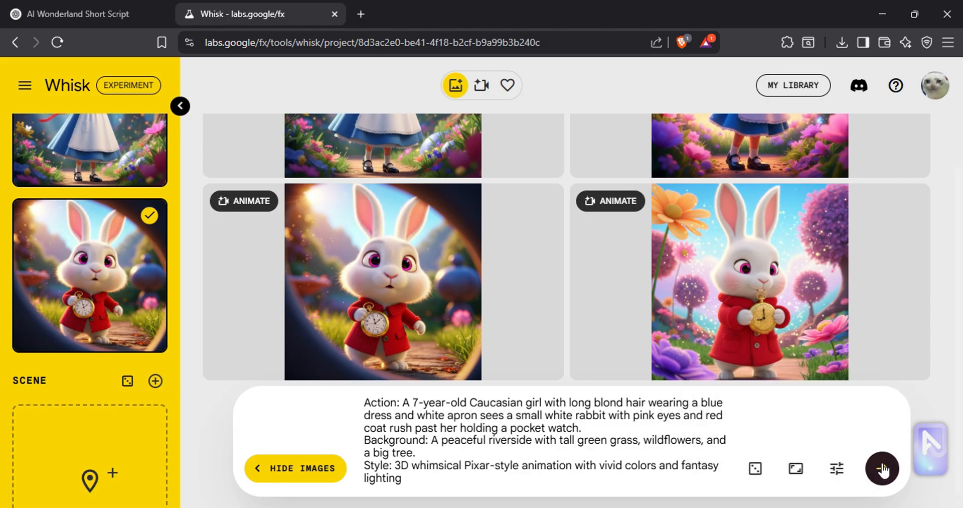
pyautogui.click(882, 468)
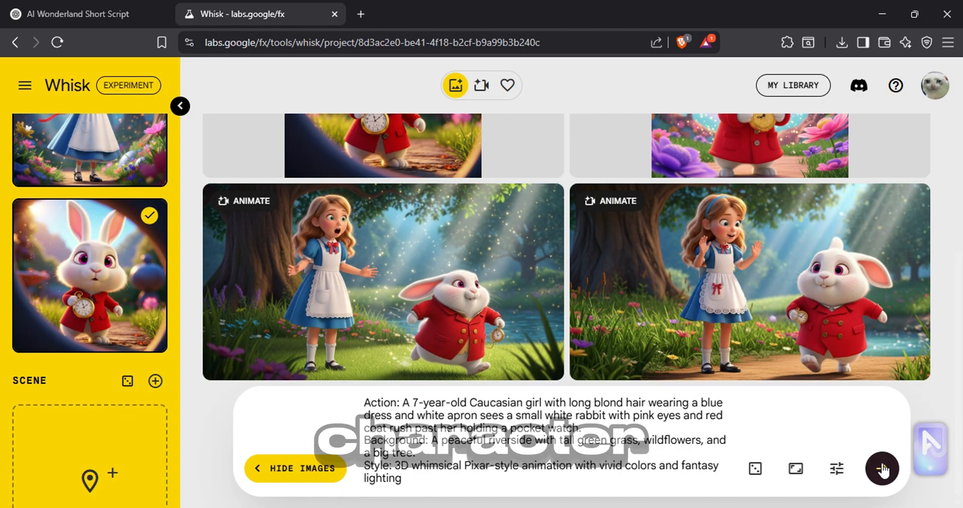
pyautogui.click(882, 468)
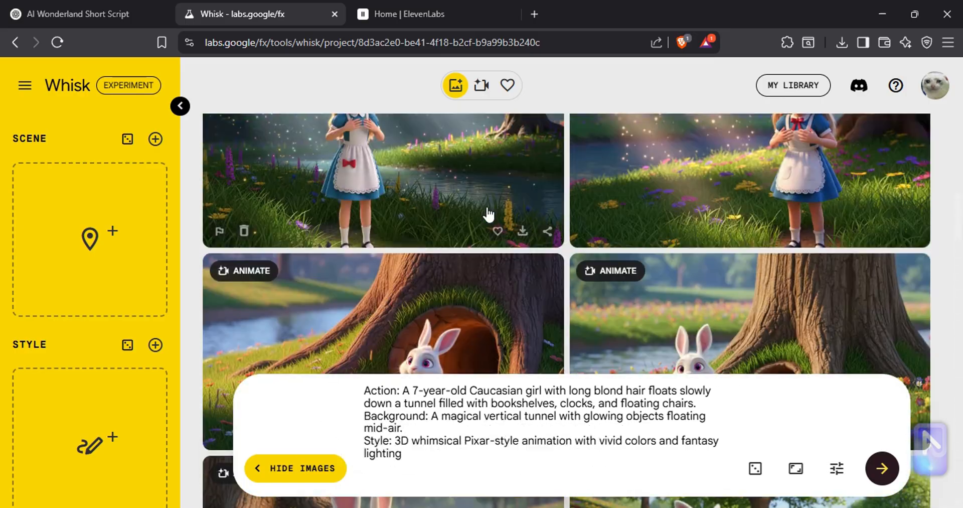
# Search the ElevenLabs voice library for 'young female', then start Voice Design
pyautogui.click(407, 14)
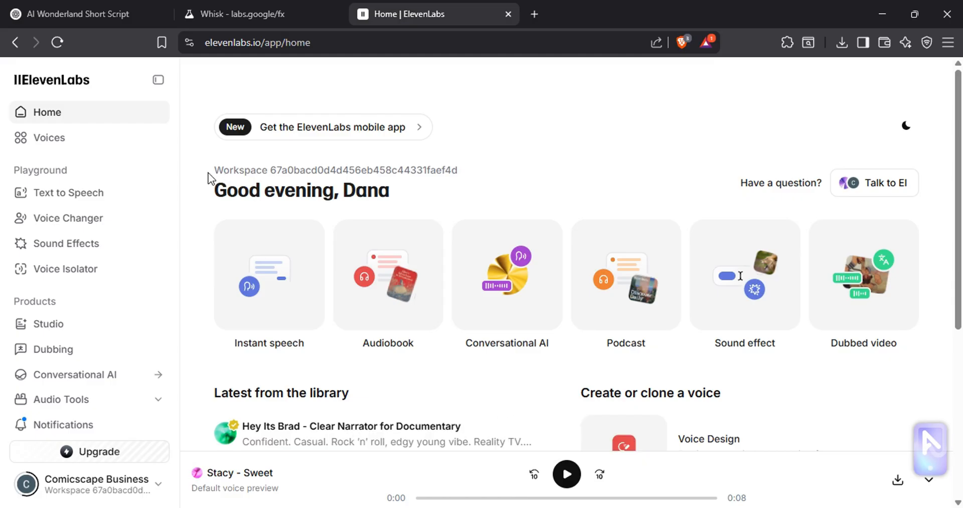
pyautogui.click(49, 137)
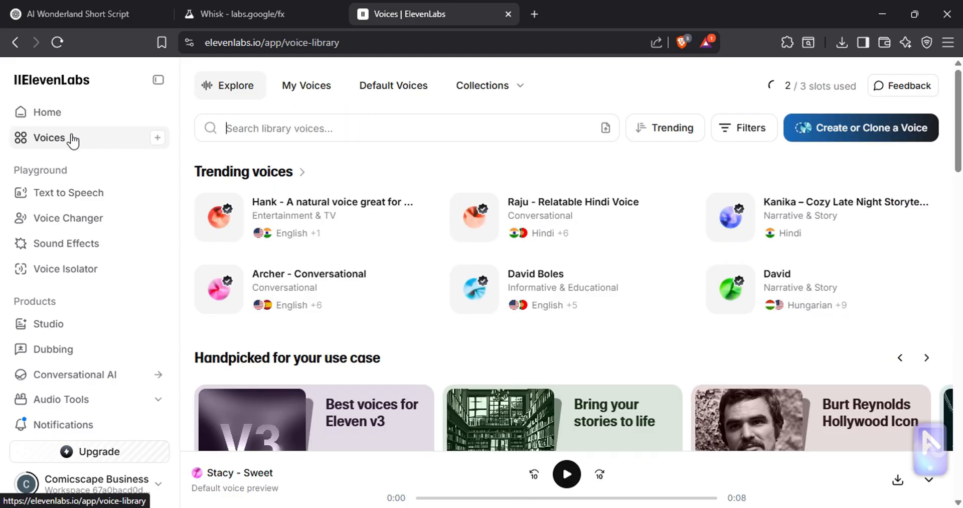
pyautogui.write('young female')
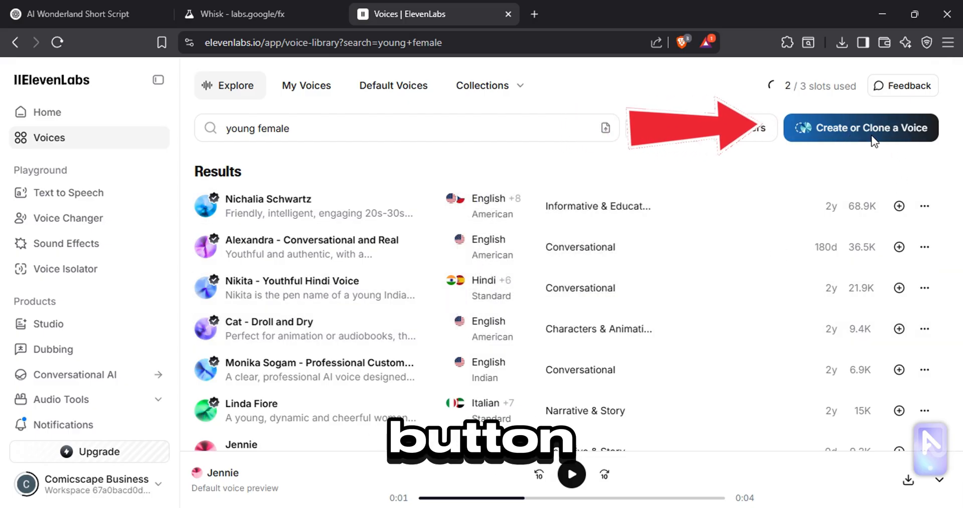
pyautogui.click(860, 127)
pyautogui.write('S')
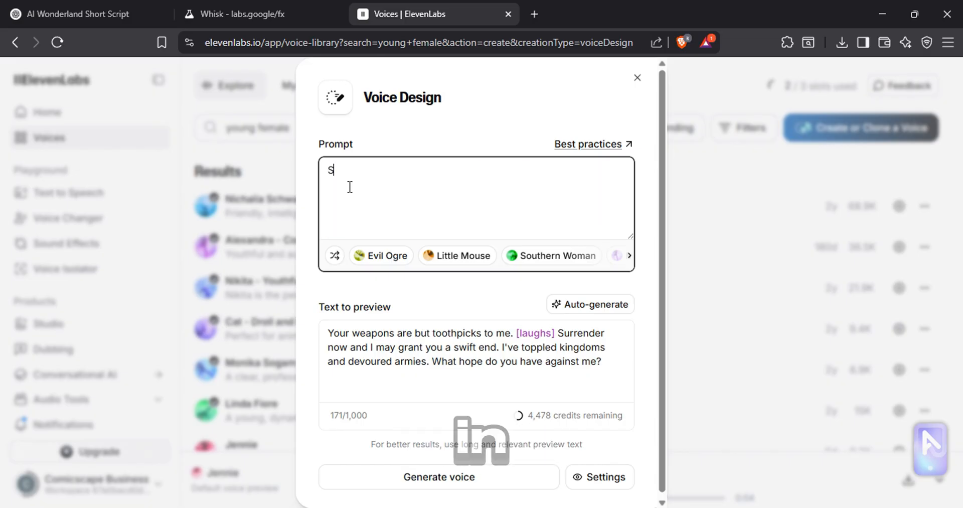
# Describe a sweet little girl's Disney/Pixar-style voice, generate previews and keep the first one
pyautogui.write("weet little girl's voice that's")
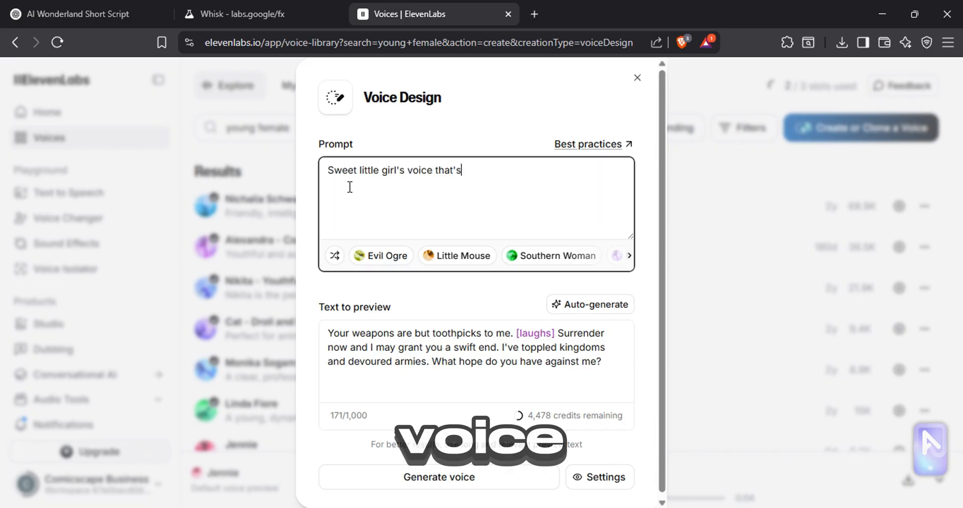
pyautogui.write('suitable for disney/pixar st')
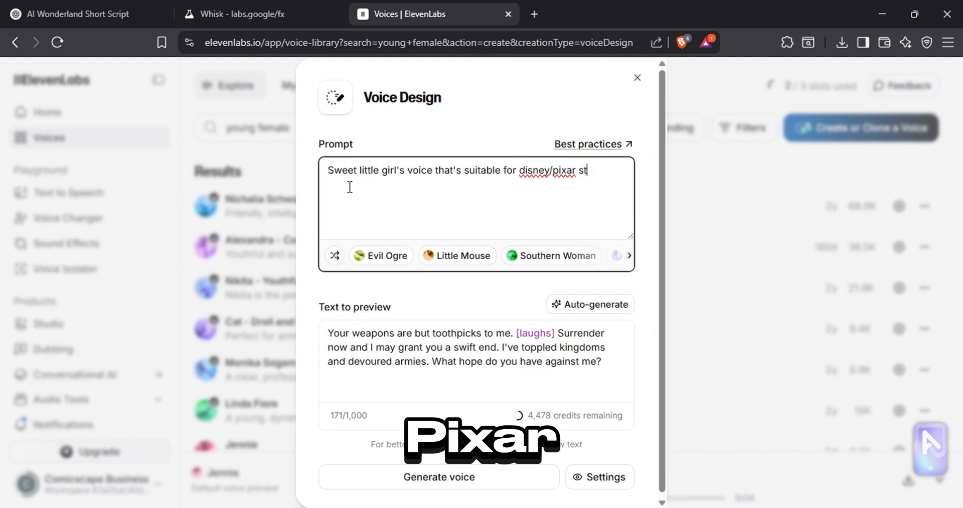
pyautogui.write('yle movie')
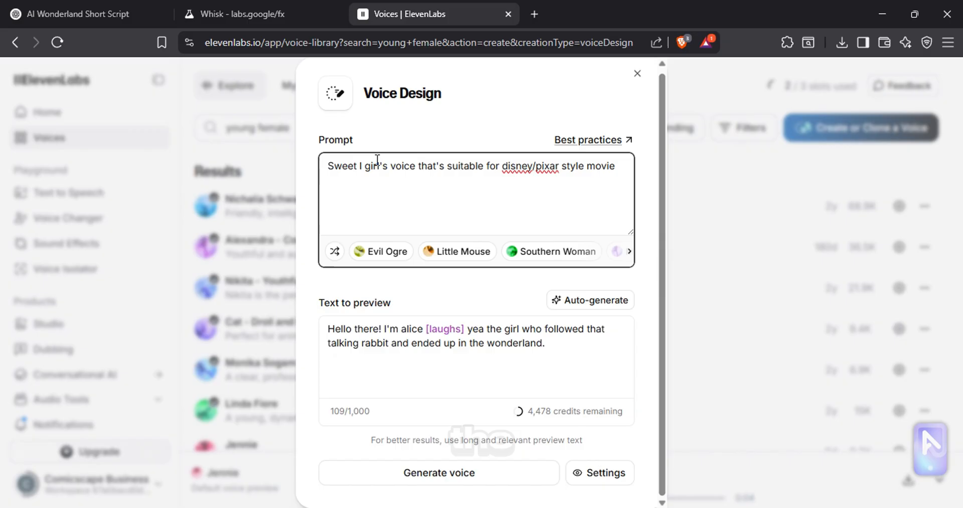
pyautogui.click(439, 473)
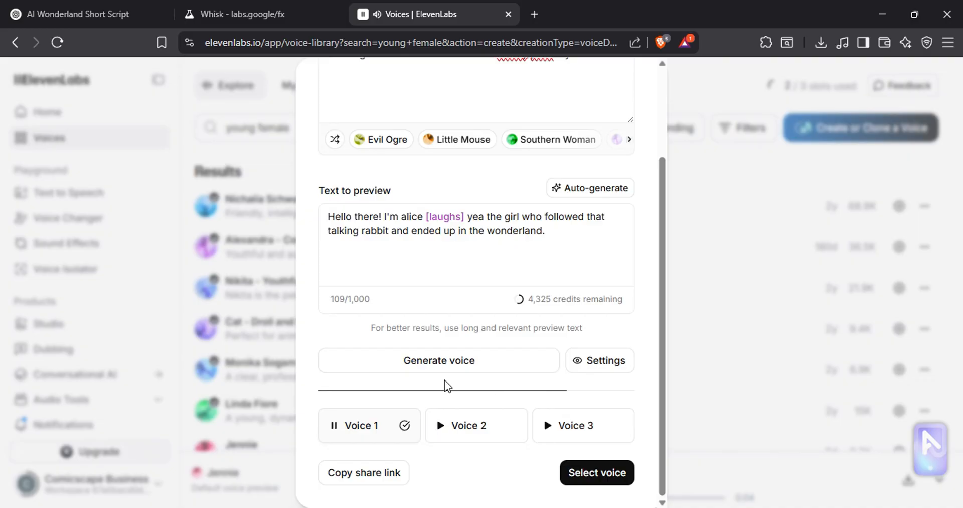
pyautogui.click(333, 425)
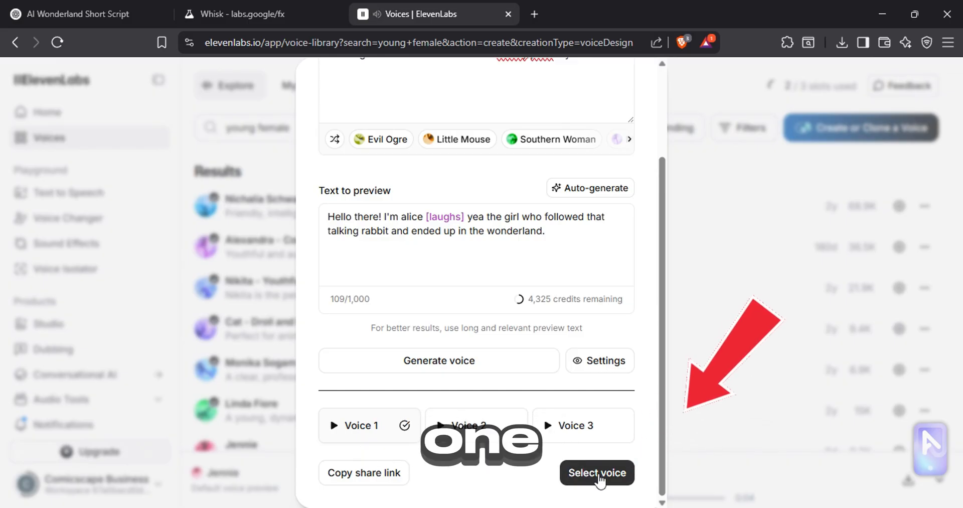
pyautogui.click(596, 473)
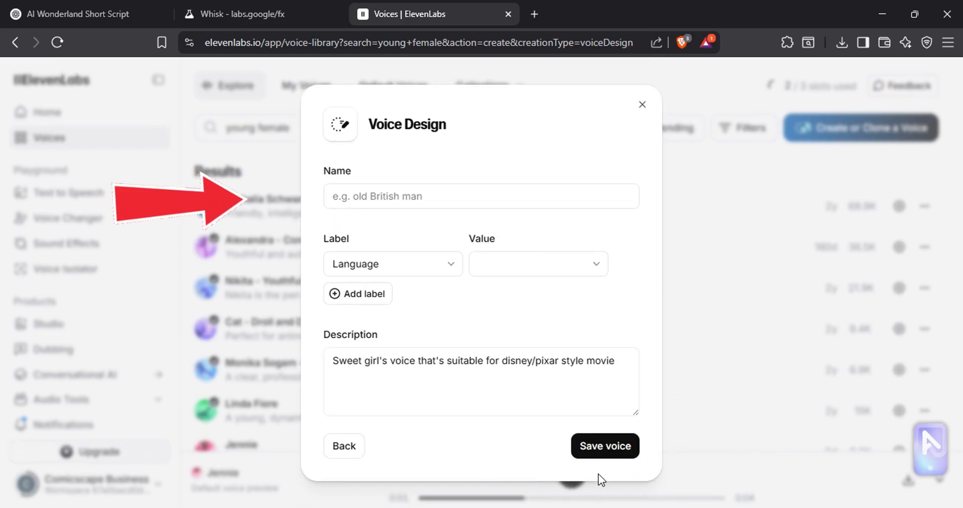
# Save the voice as 'Alice (in the wonderland)' with English as its language
pyautogui.click(481, 196)
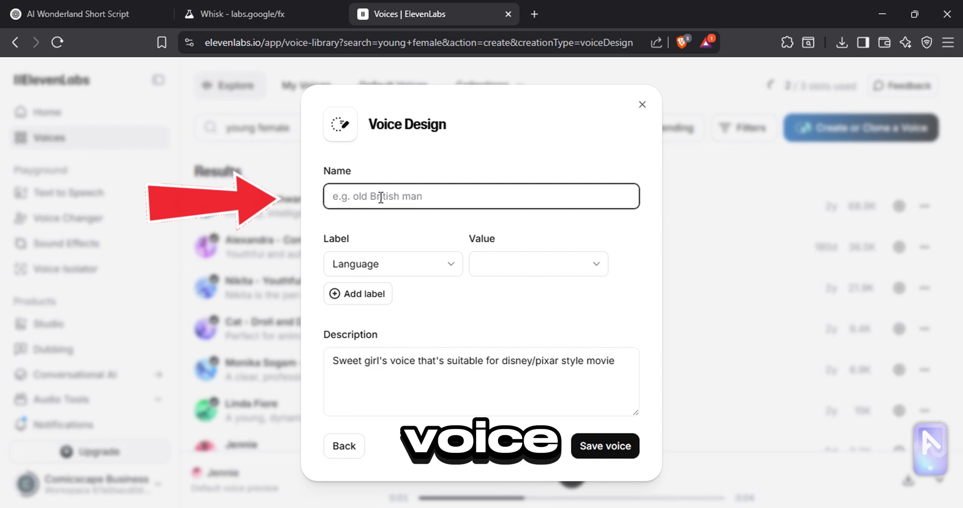
pyautogui.write('Alice (in the wonderland')
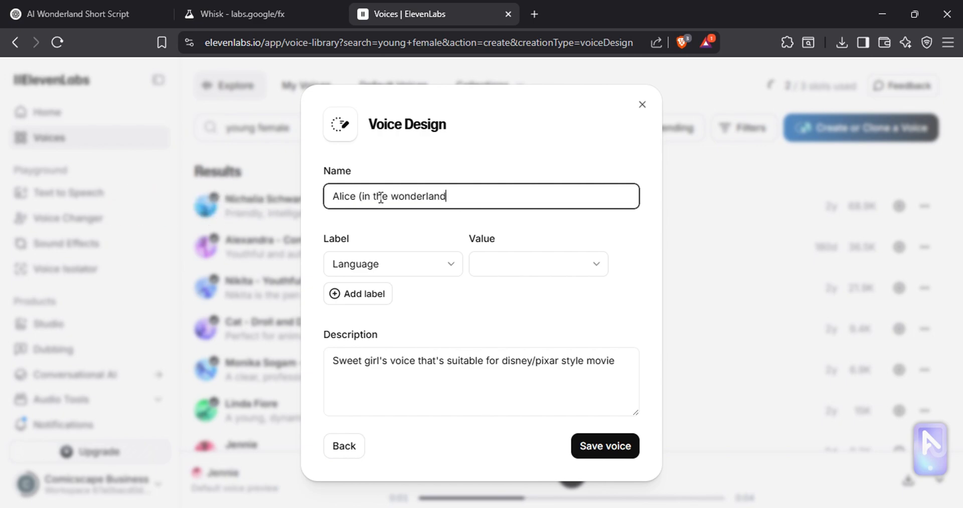
pyautogui.click(538, 264)
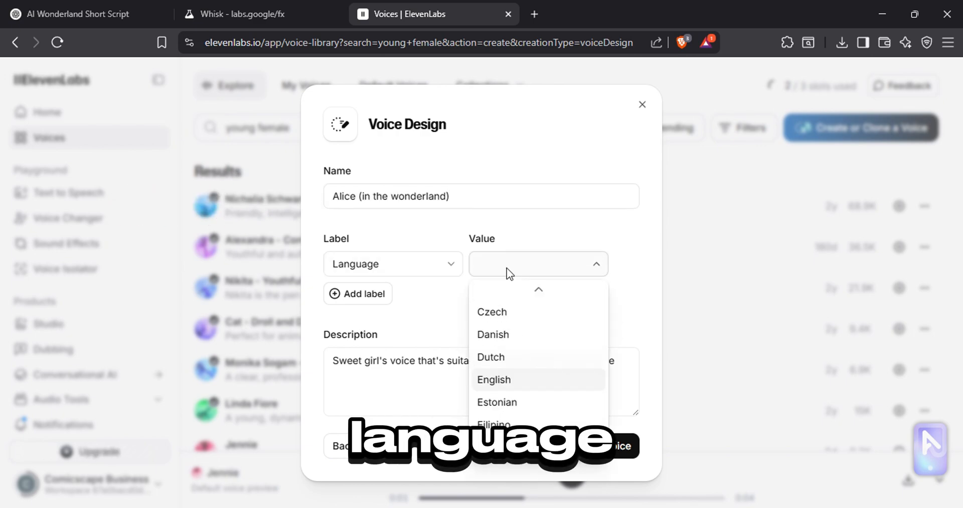
pyautogui.click(494, 379)
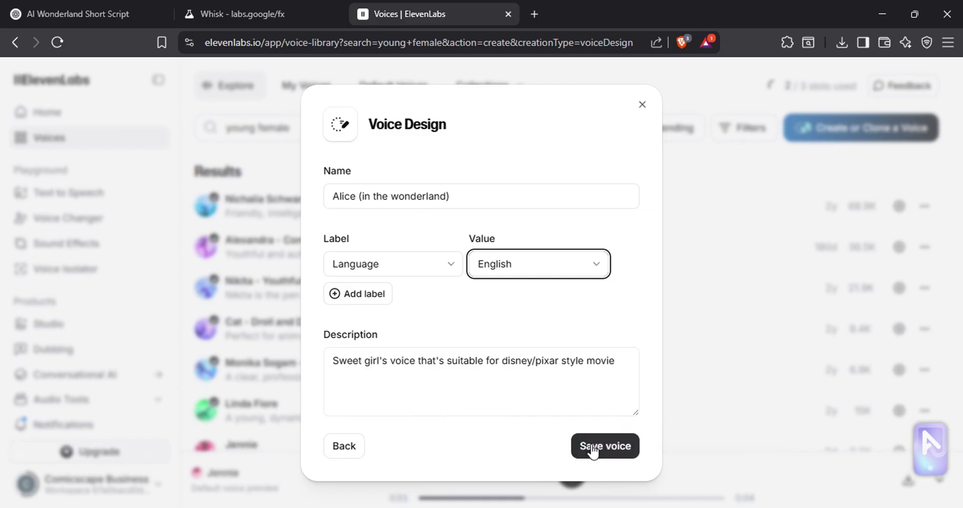
pyautogui.click(605, 445)
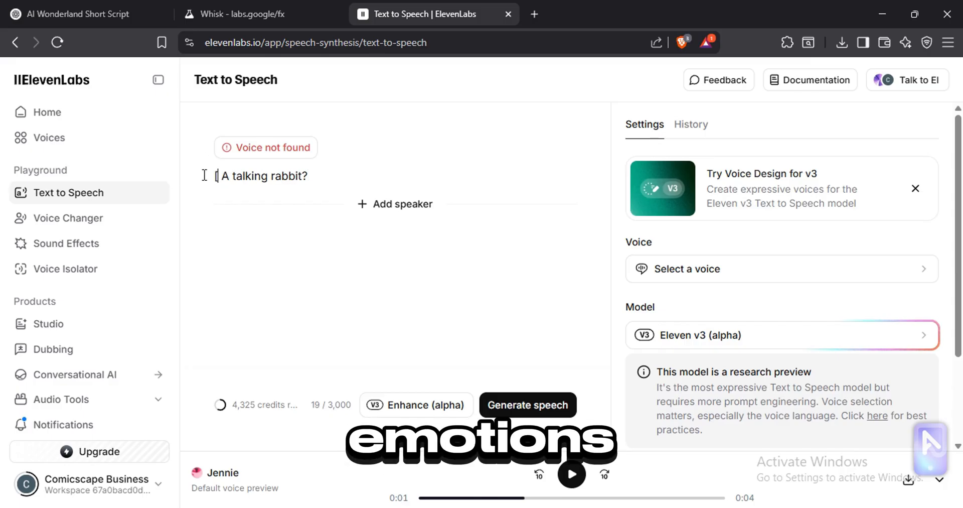
# Generate '[gasps] A talking rabbit?' with the Alice (in the wonderland) voice
pyautogui.write('[gasps]')
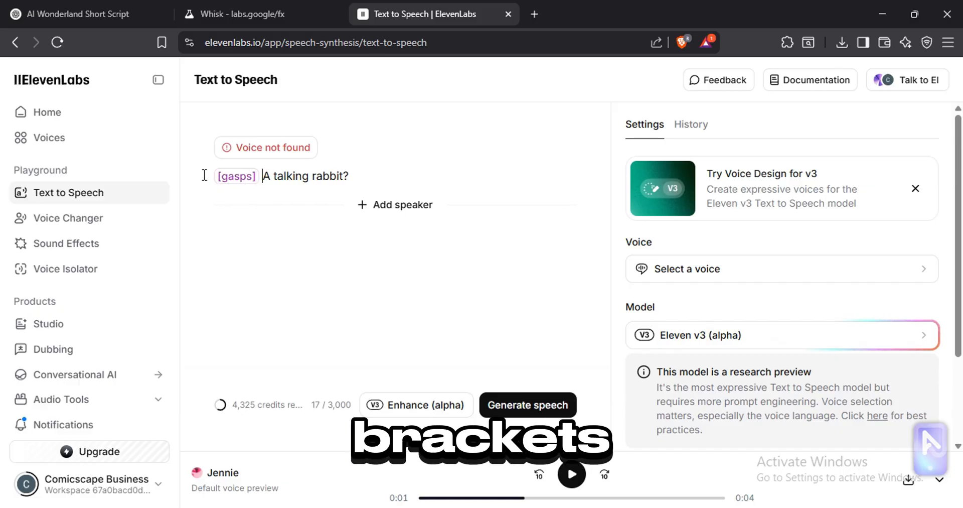
pyautogui.click(686, 269)
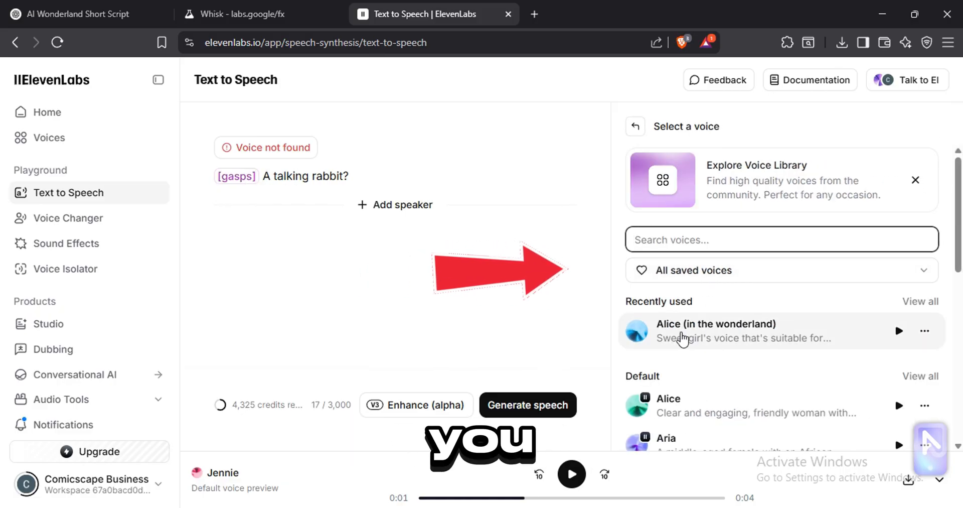
pyautogui.click(716, 331)
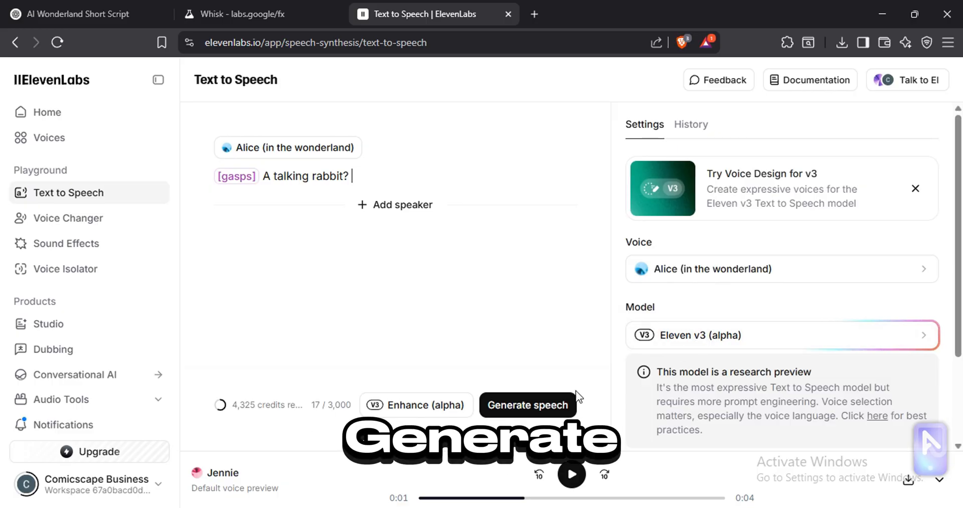
pyautogui.click(527, 406)
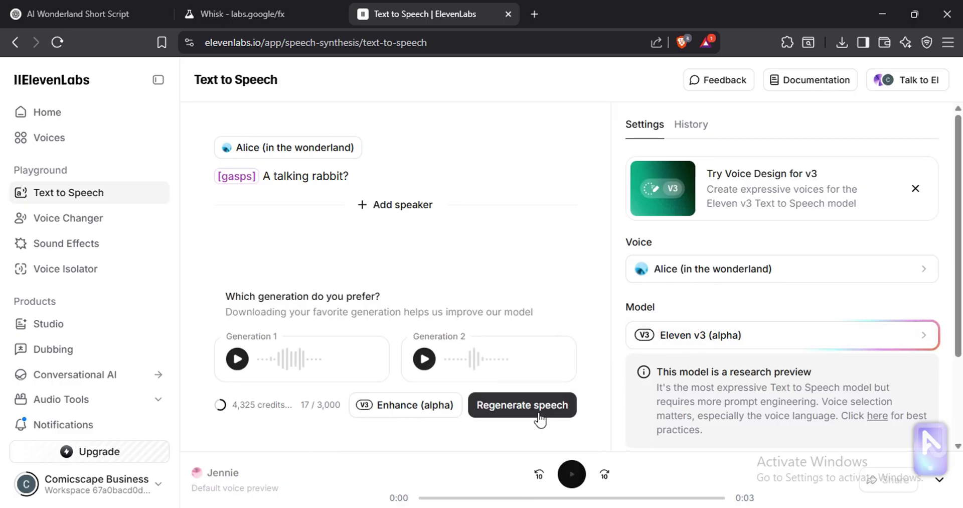
# Play back both generated takes of the rabbit line
pyautogui.click(237, 358)
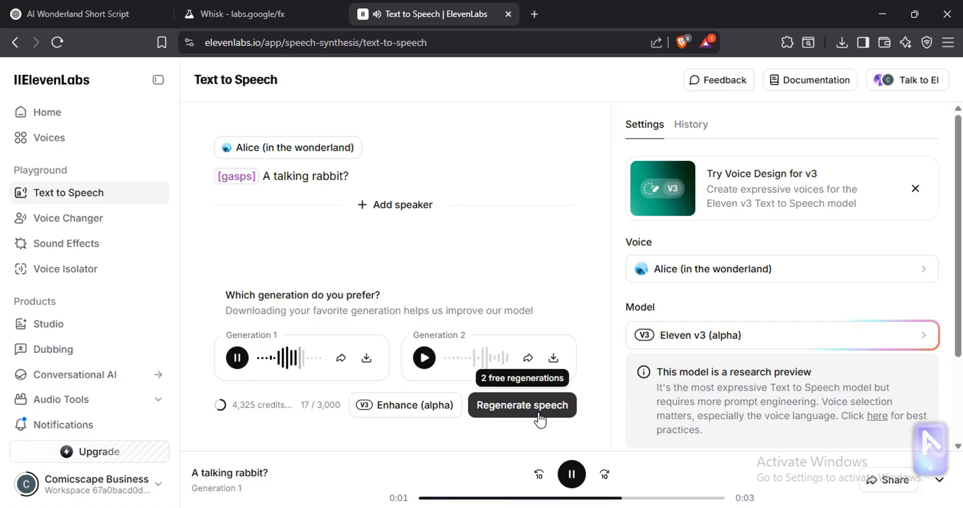
pyautogui.click(571, 473)
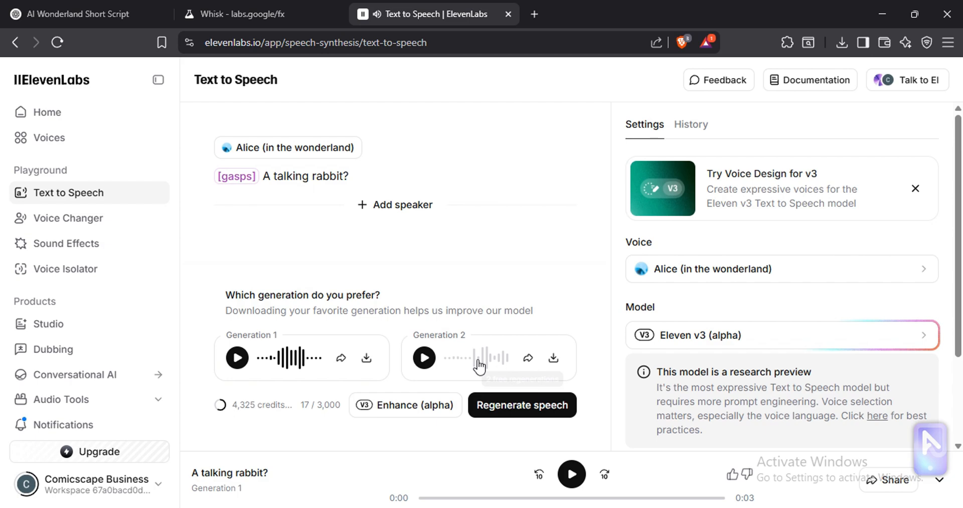
pyautogui.click(424, 358)
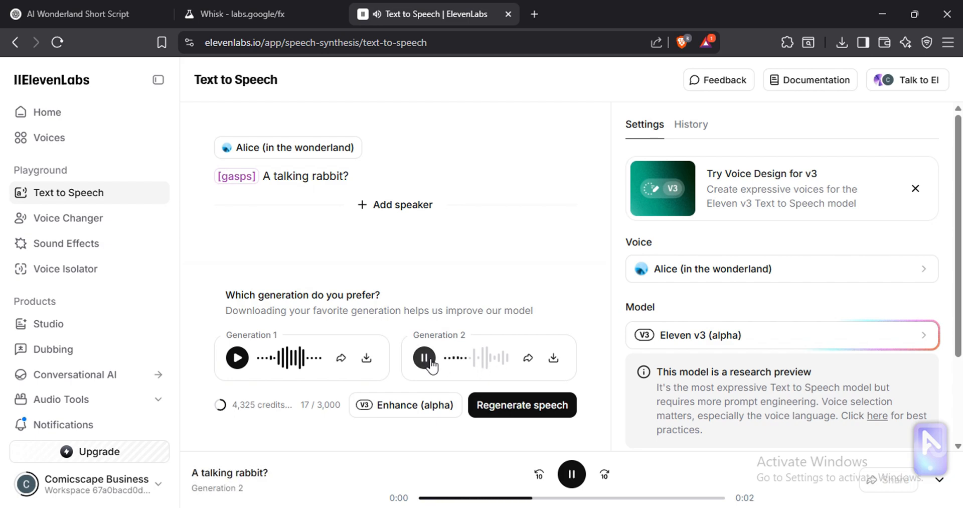
pyautogui.click(423, 358)
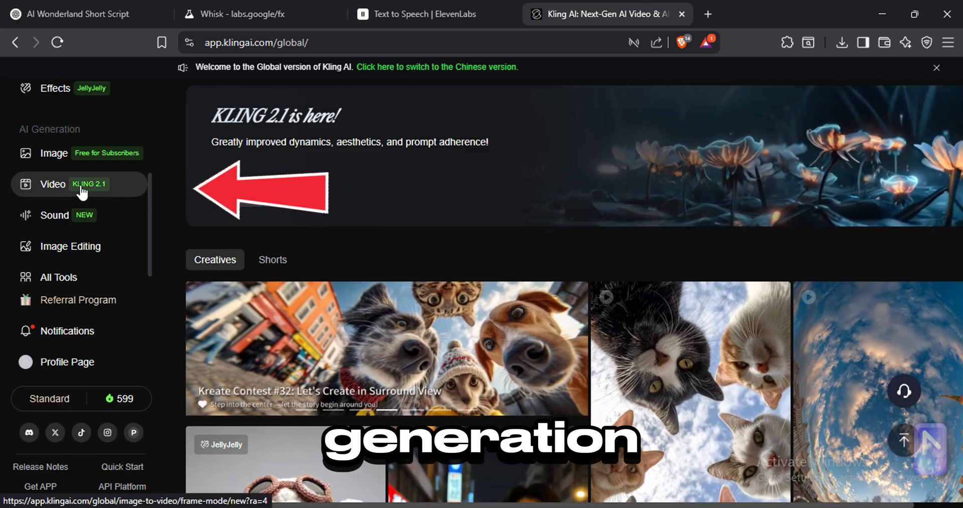
# Enter the Alice-and-rabbit video prompt in Kling AI with Add Sound Effects switched off
pyautogui.click(52, 185)
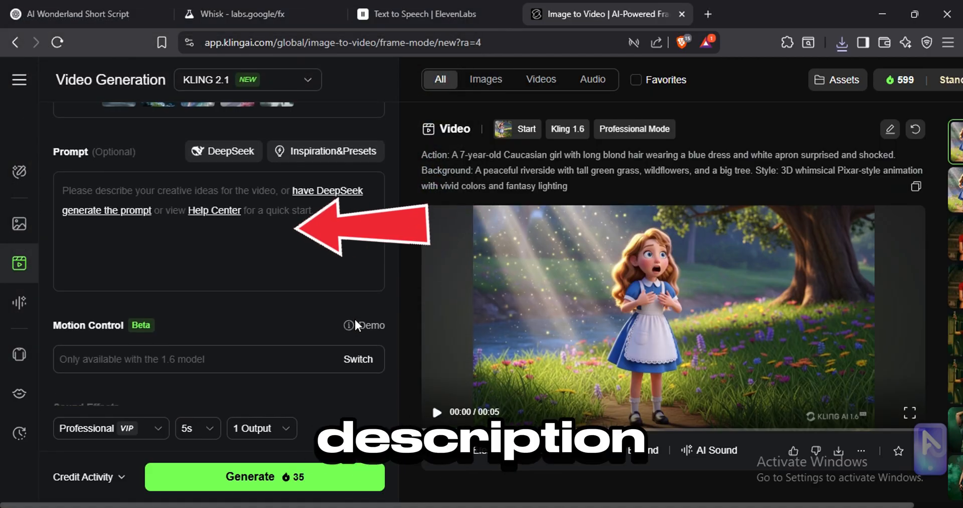
pyautogui.click(75, 14)
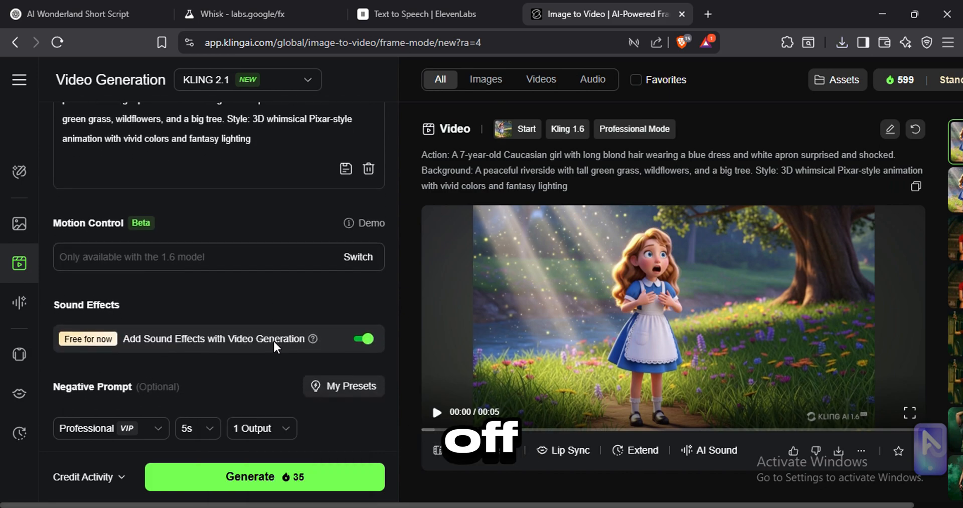
pyautogui.click(365, 339)
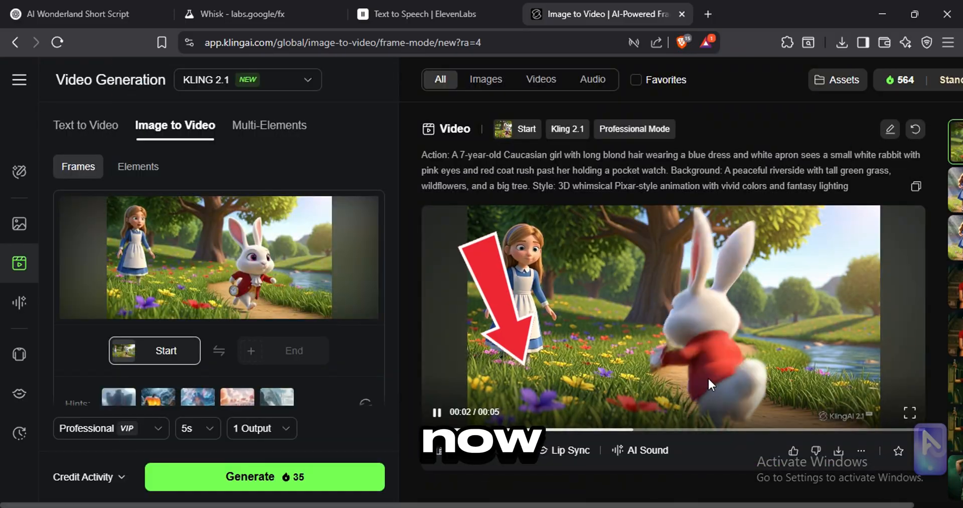
pyautogui.moveTo(567, 454)
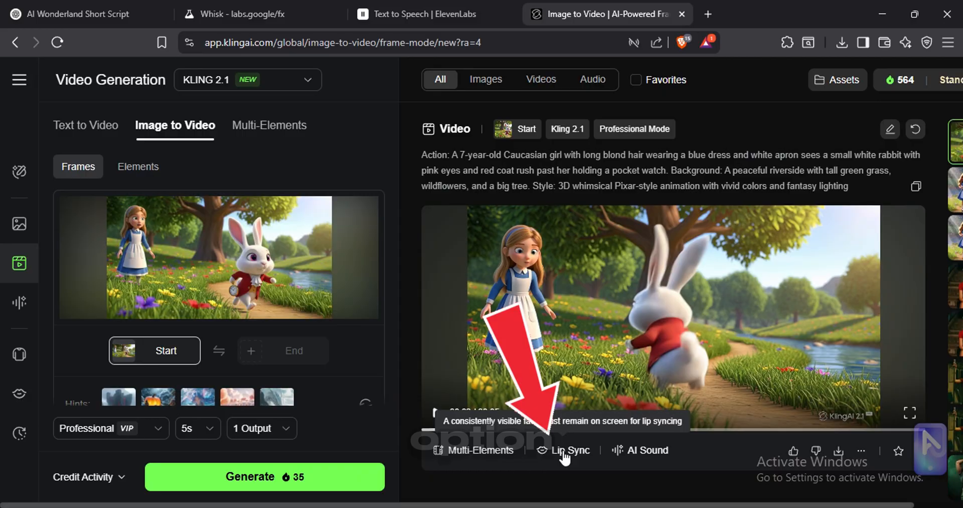
# Upload 01.mp3 as local dubbing and add it as Character 1's speech
pyautogui.click(572, 451)
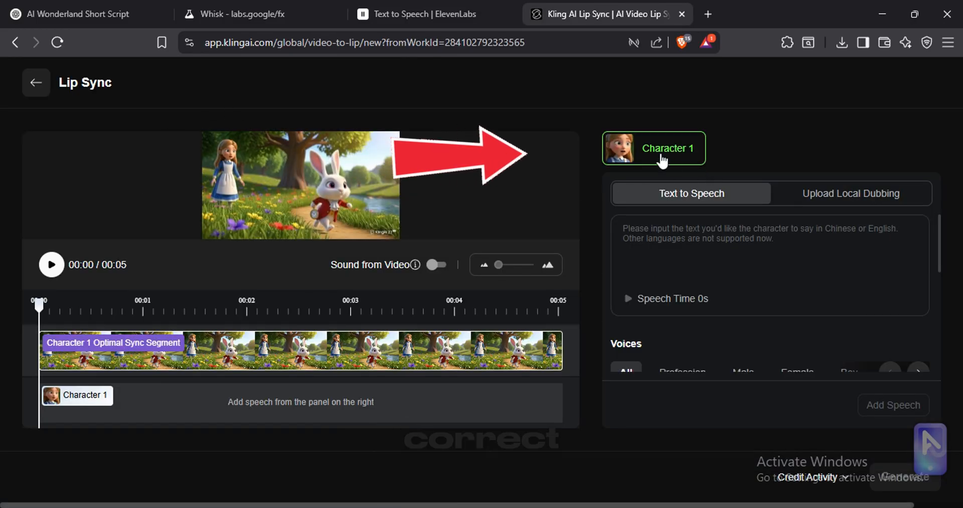
pyautogui.moveTo(440, 286)
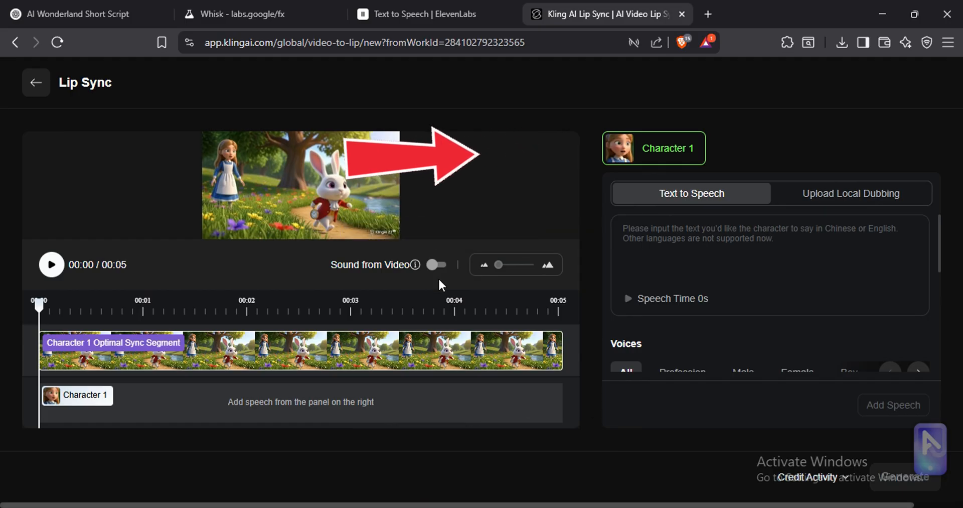
pyautogui.click(852, 194)
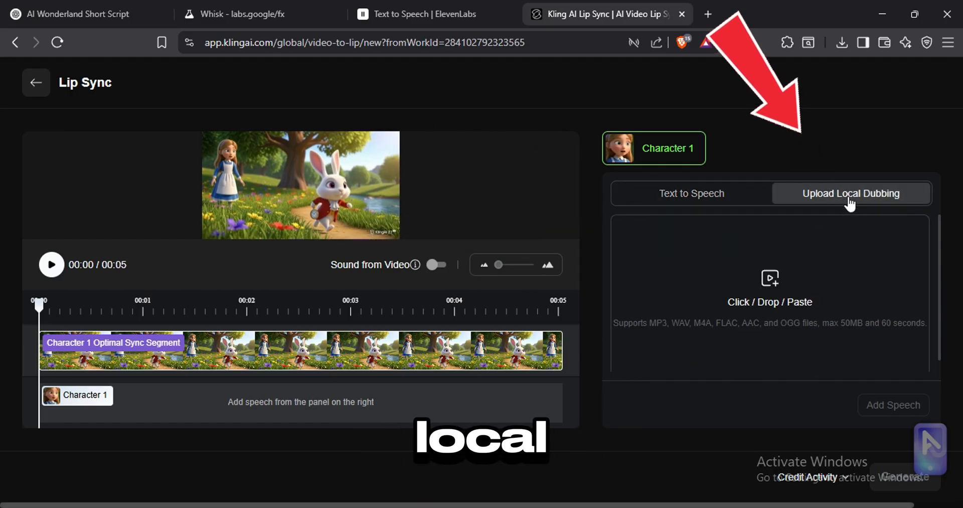
pyautogui.click(770, 289)
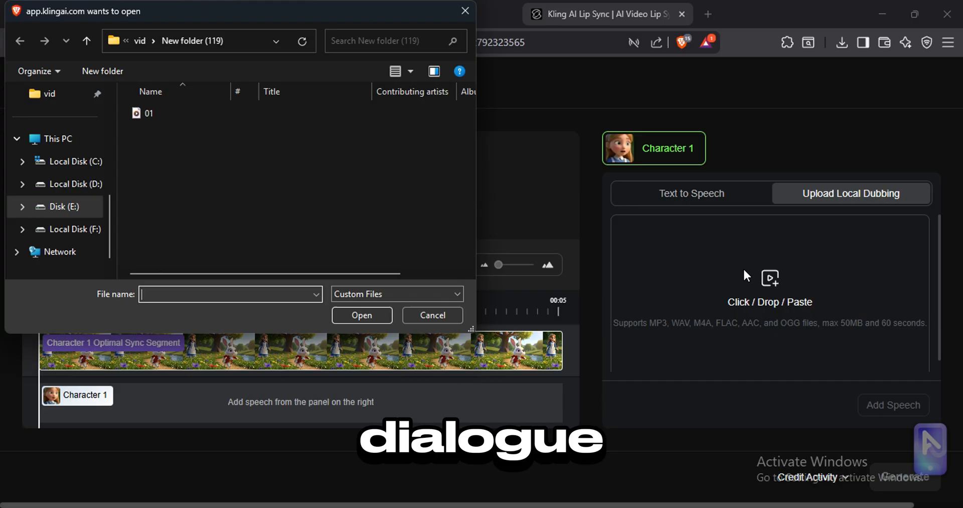
pyautogui.click(150, 113)
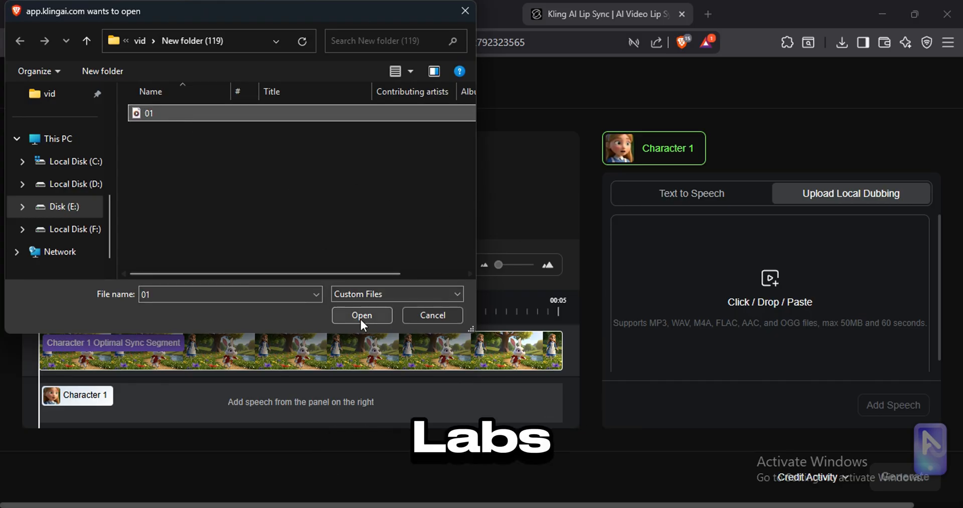
pyautogui.click(362, 315)
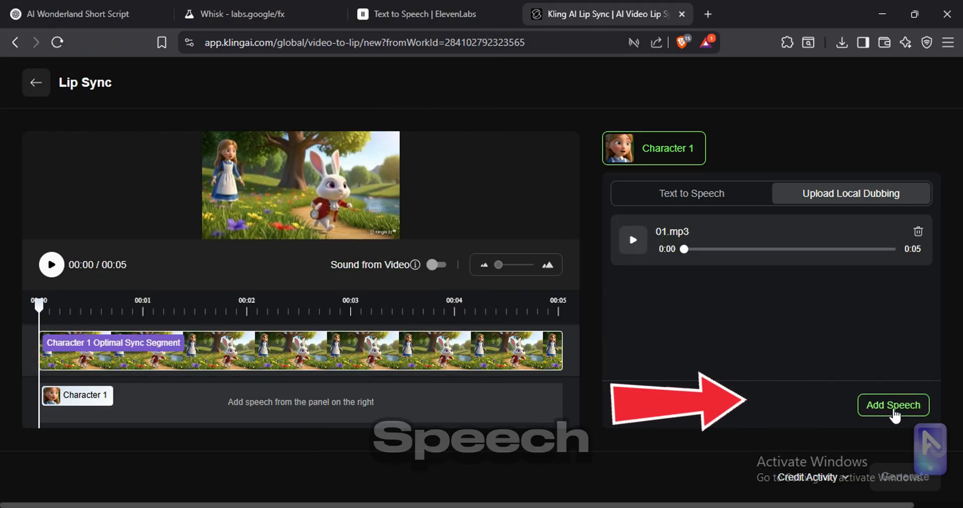
pyautogui.click(893, 404)
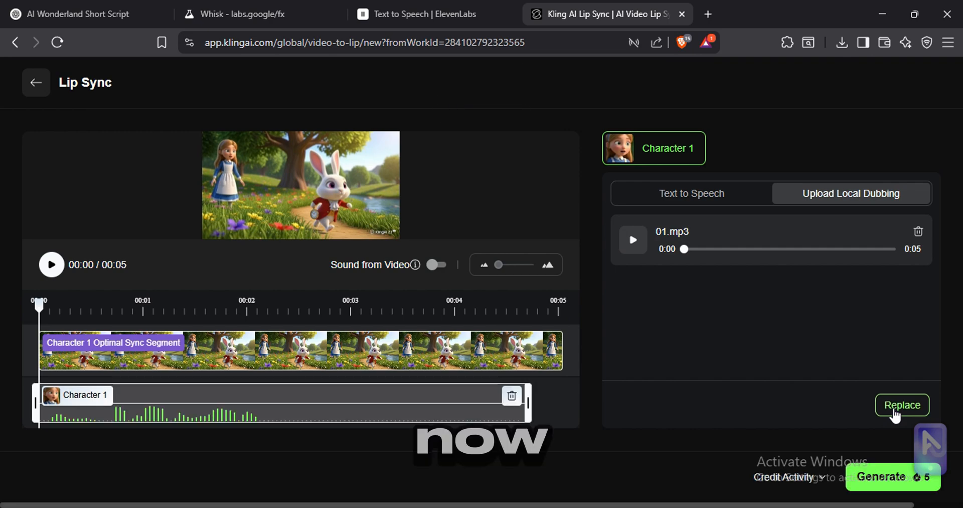